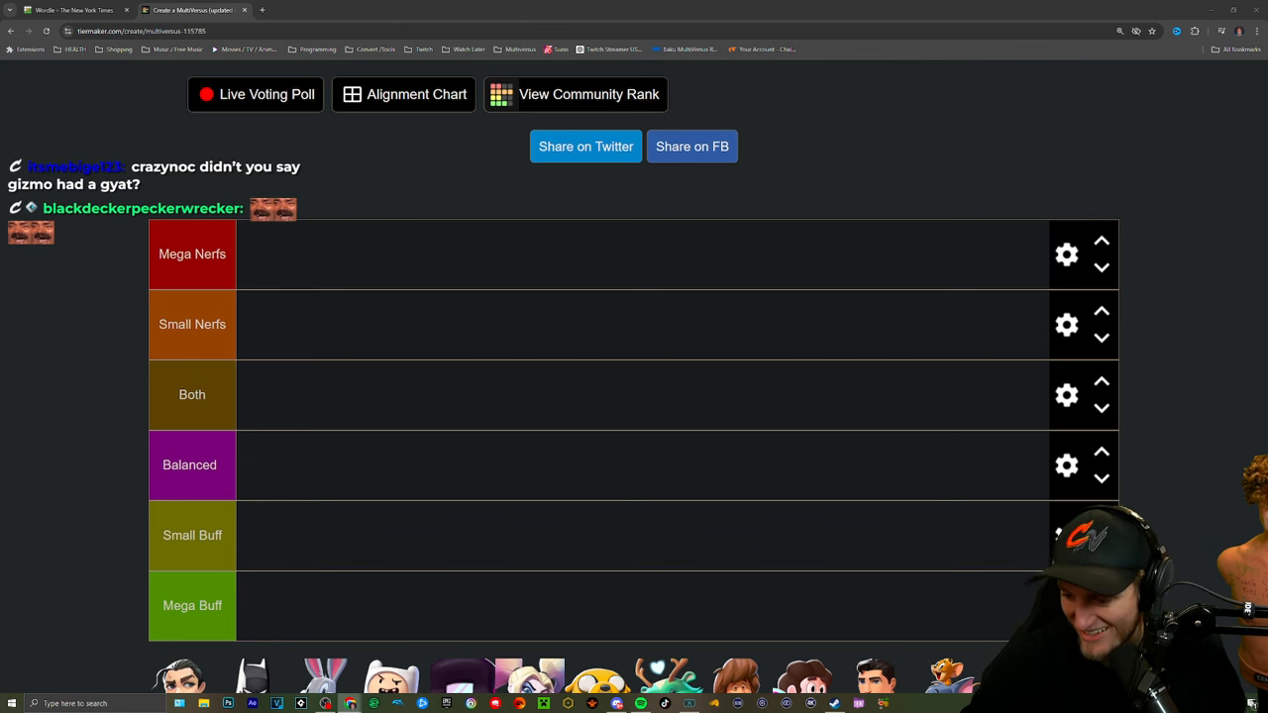
# Step: Scroll down the fighter pool to reach the icons for the Nerfs rows
pyautogui.scroll(-3)
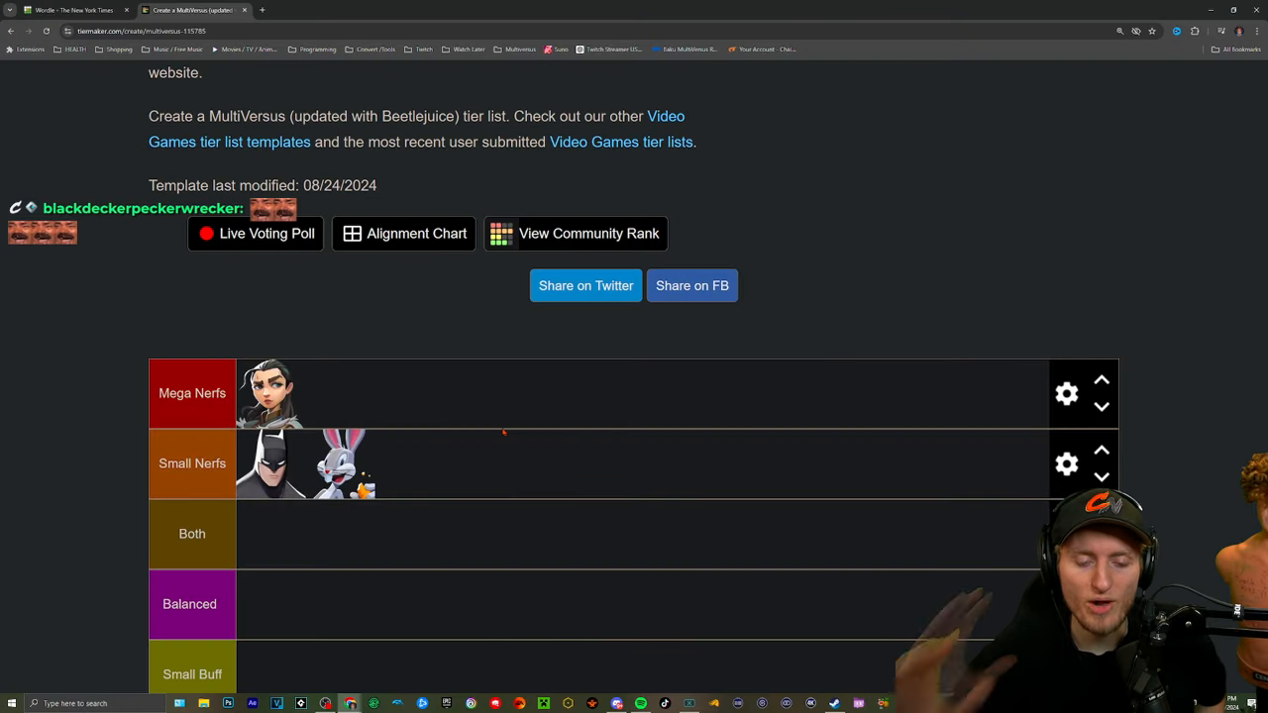
pyautogui.scroll(-3)
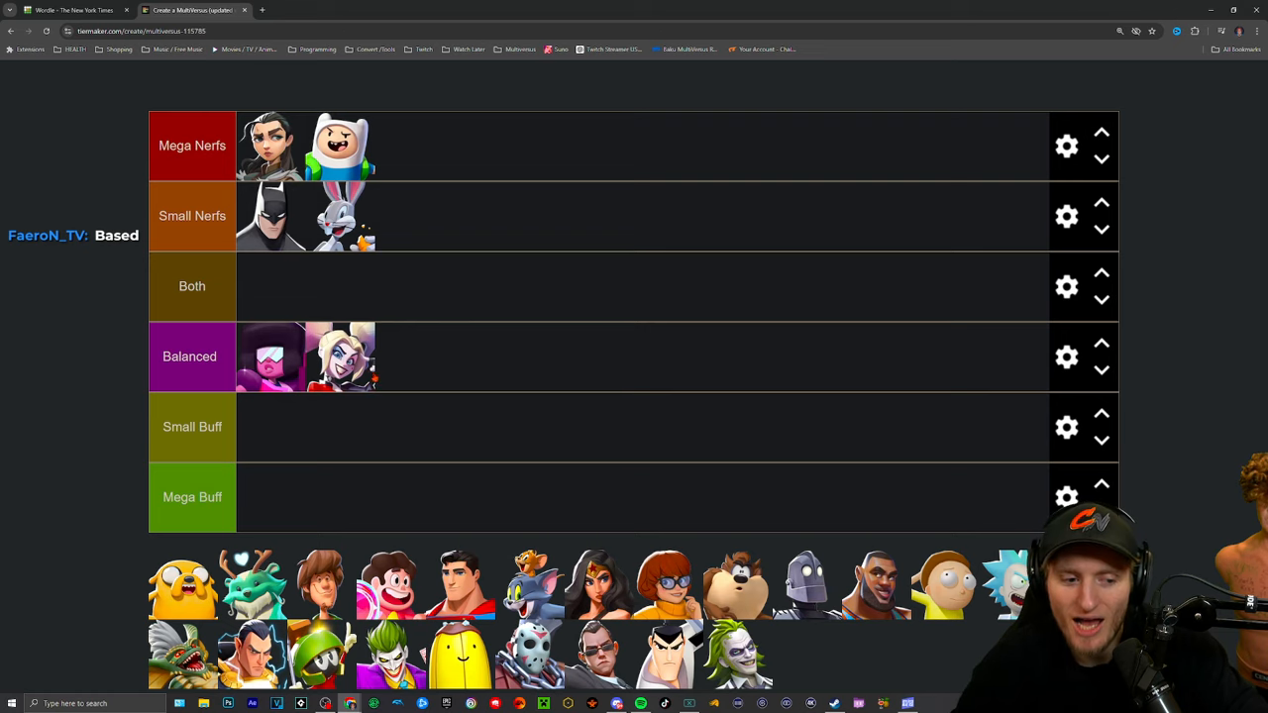
# Step: Drag a fighter icon from the pool up into a nerf tier row
pyautogui.moveTo(341, 357); pyautogui.dragTo(424, 214)
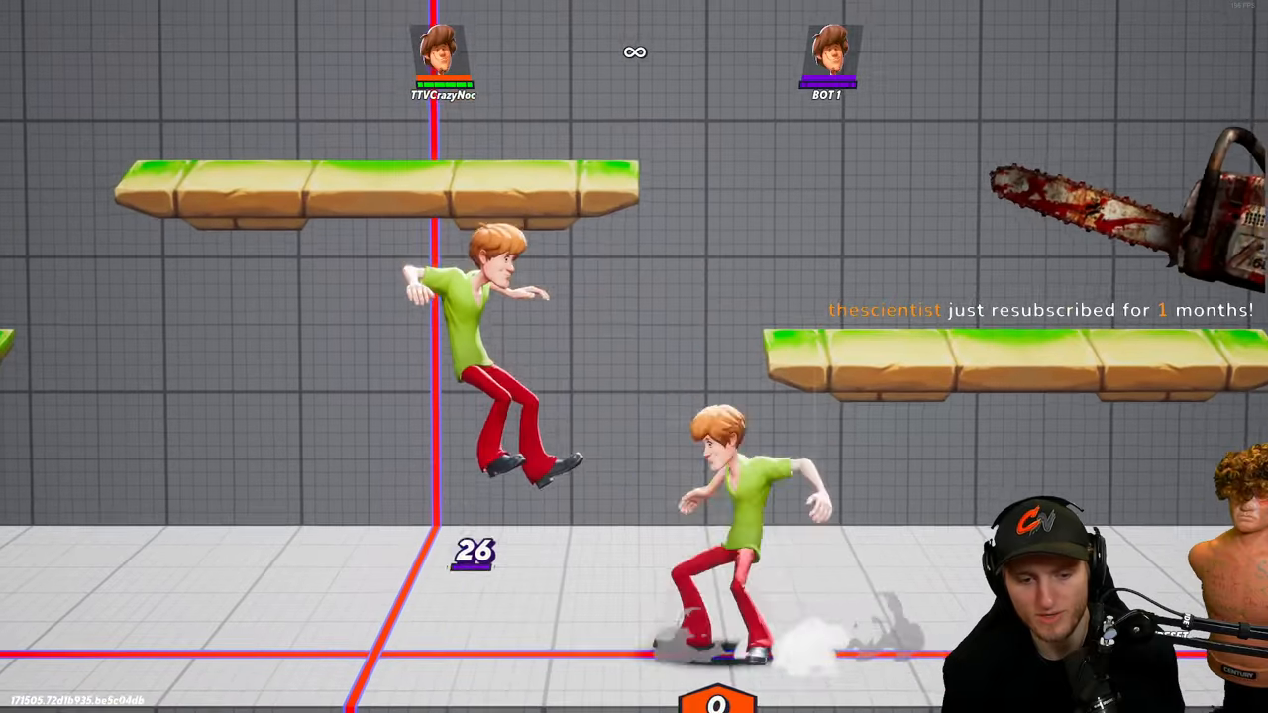
# Step: Return to the tier list and scroll down to the fighter pool for the Both row
pyautogui.click(12, 703)
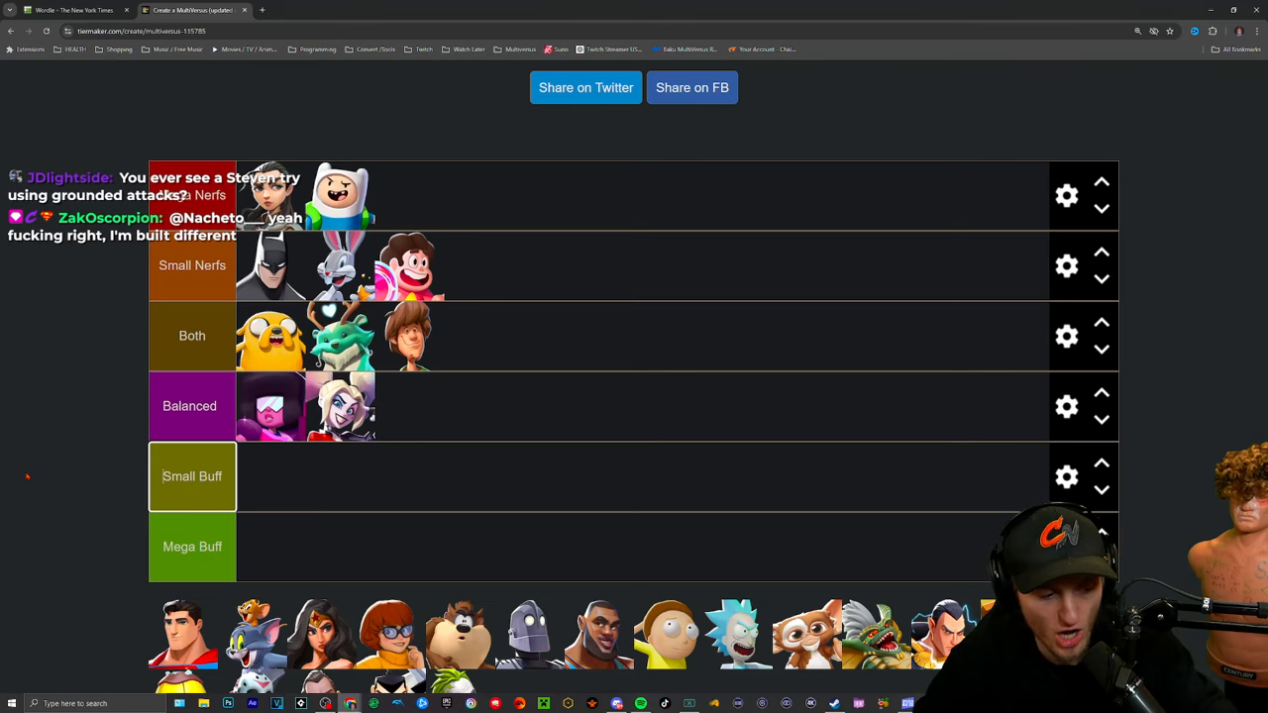
pyautogui.scroll(-3)
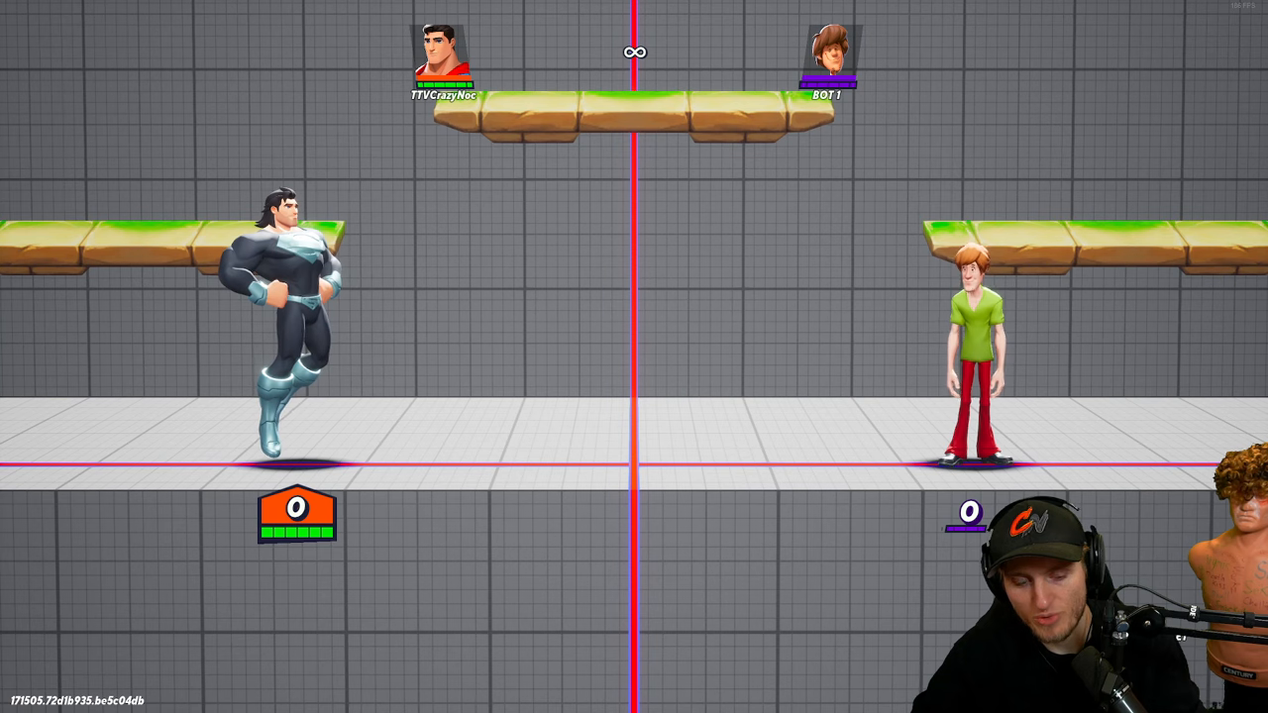
# Step: Switch back to the TierMaker tier list from the MultiVersus match
pyautogui.click(12, 703)
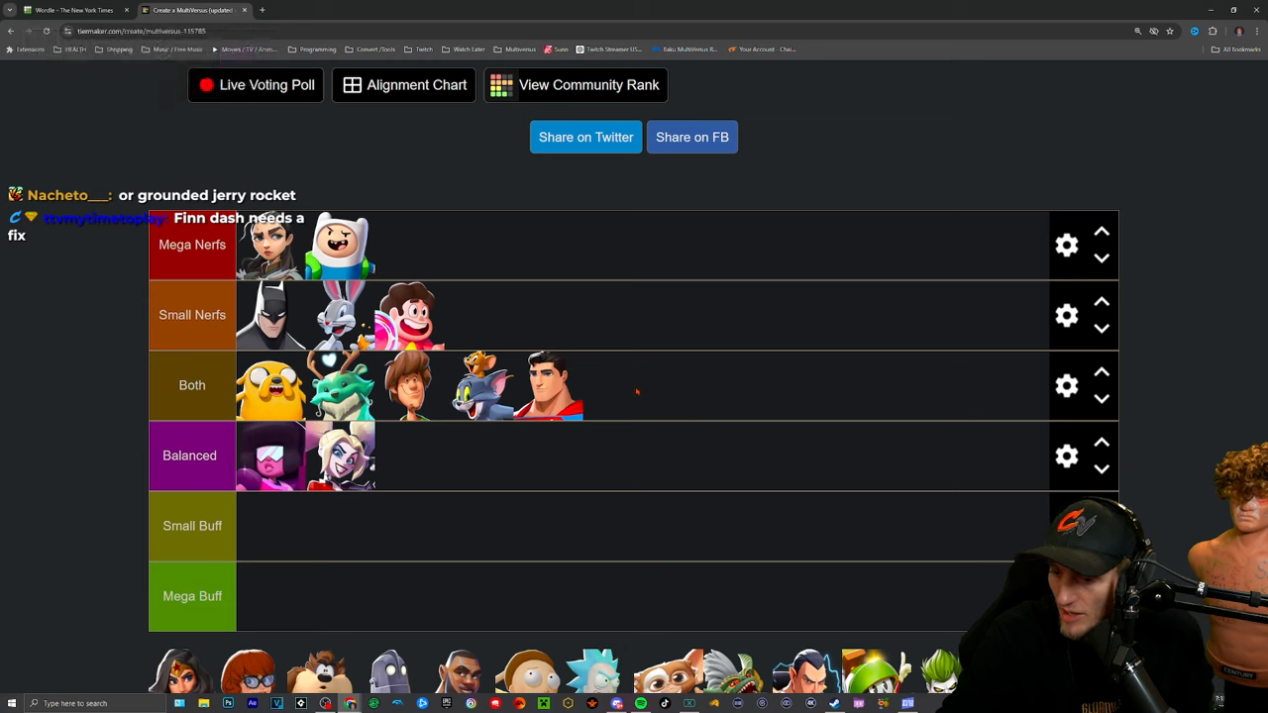
pyautogui.moveTo(612, 302)
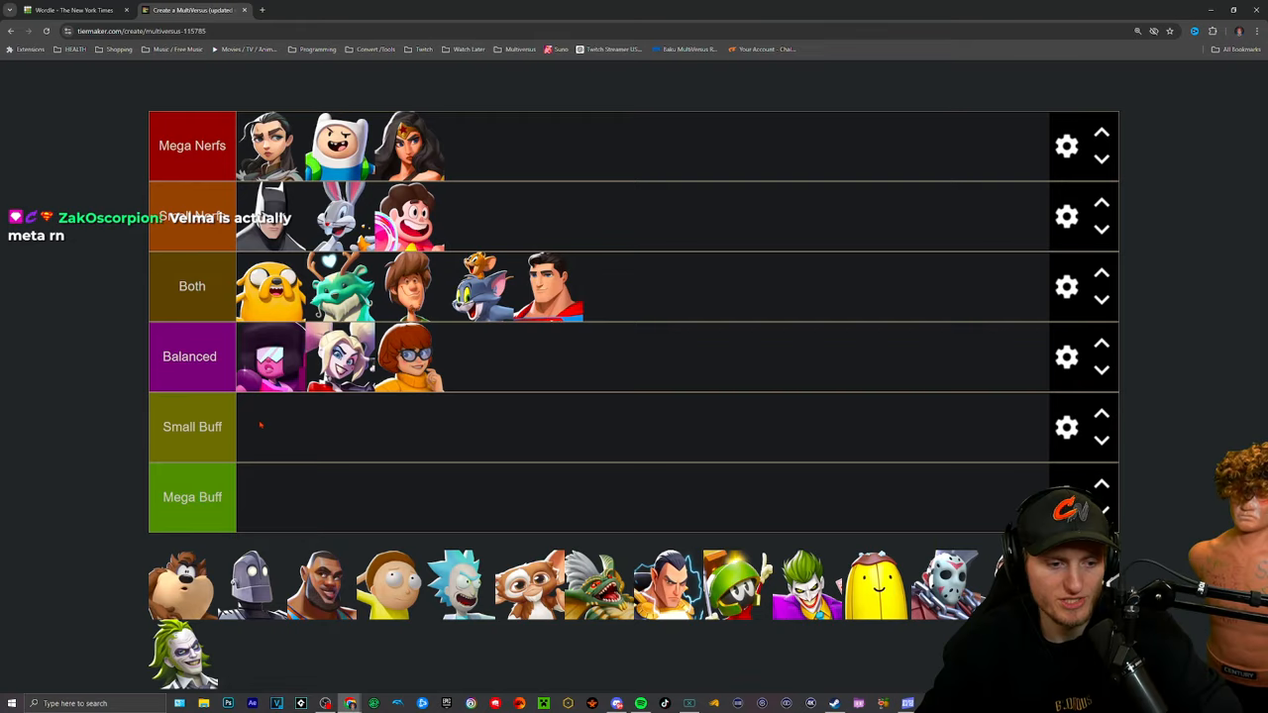
# Step: Scroll down to the remaining fighters for Wonder Woman and Velma
pyautogui.scroll(-3)
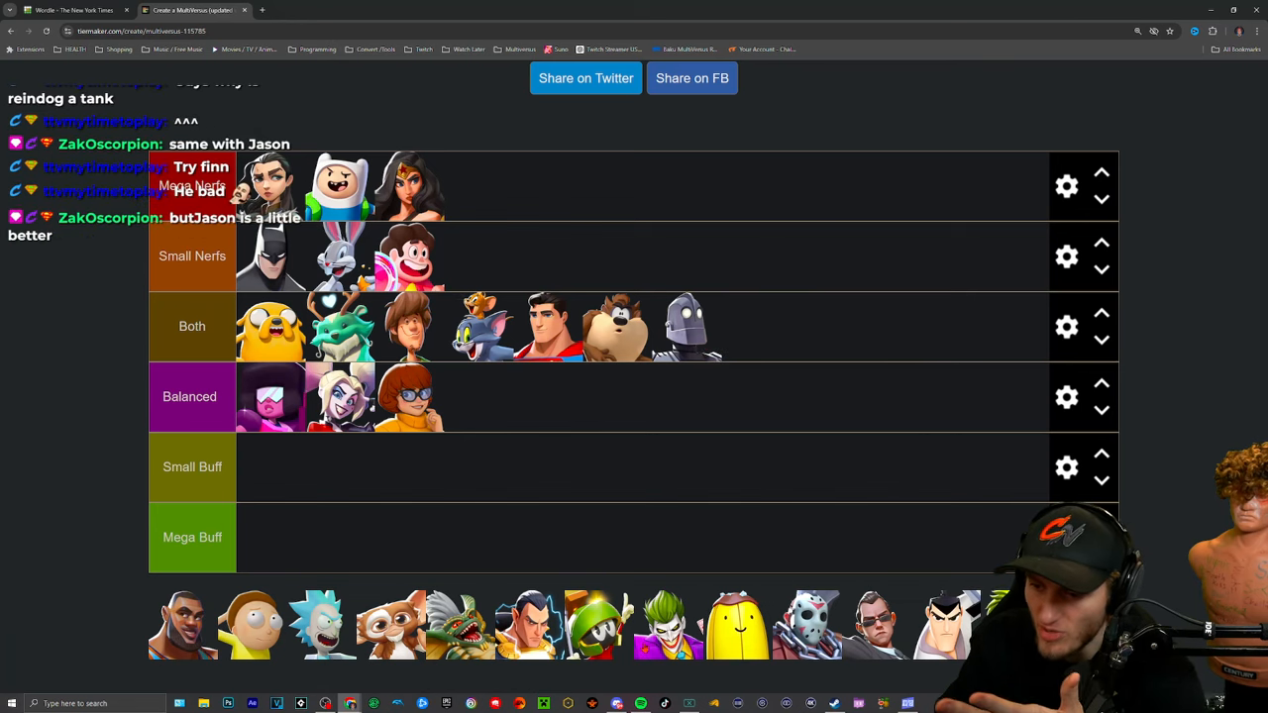
pyautogui.scroll(-3)
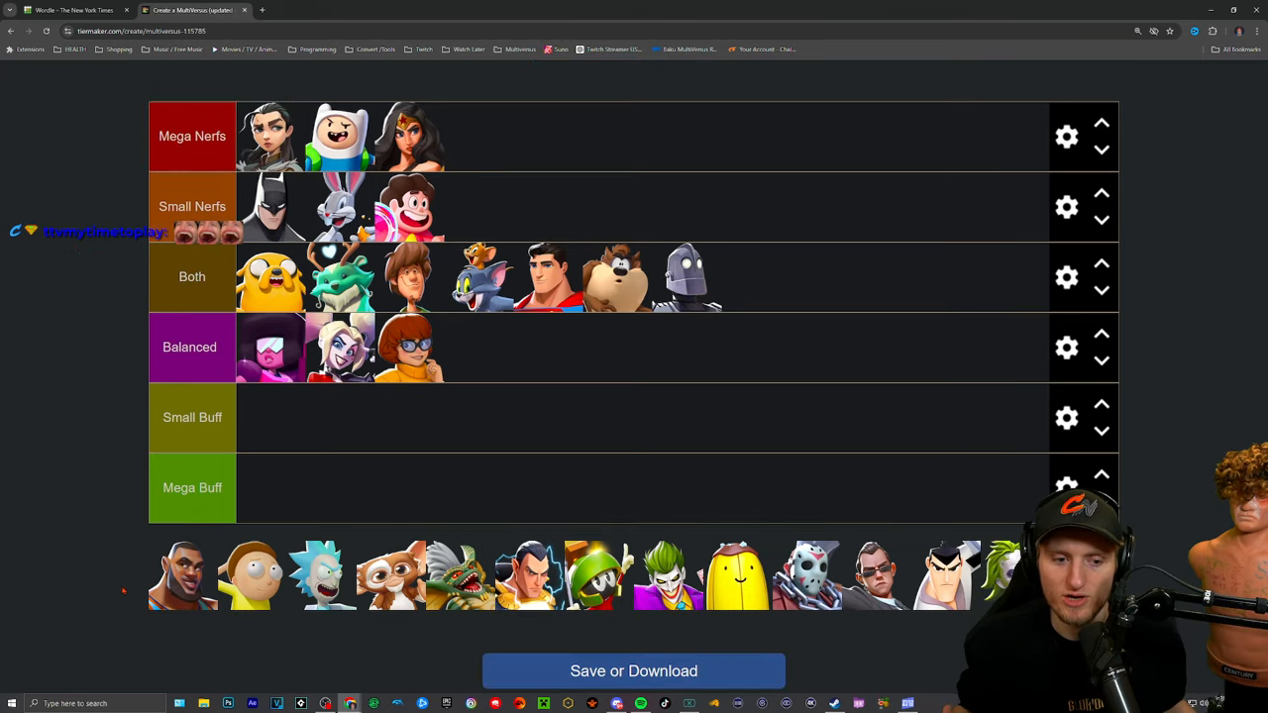
pyautogui.scroll(-3)
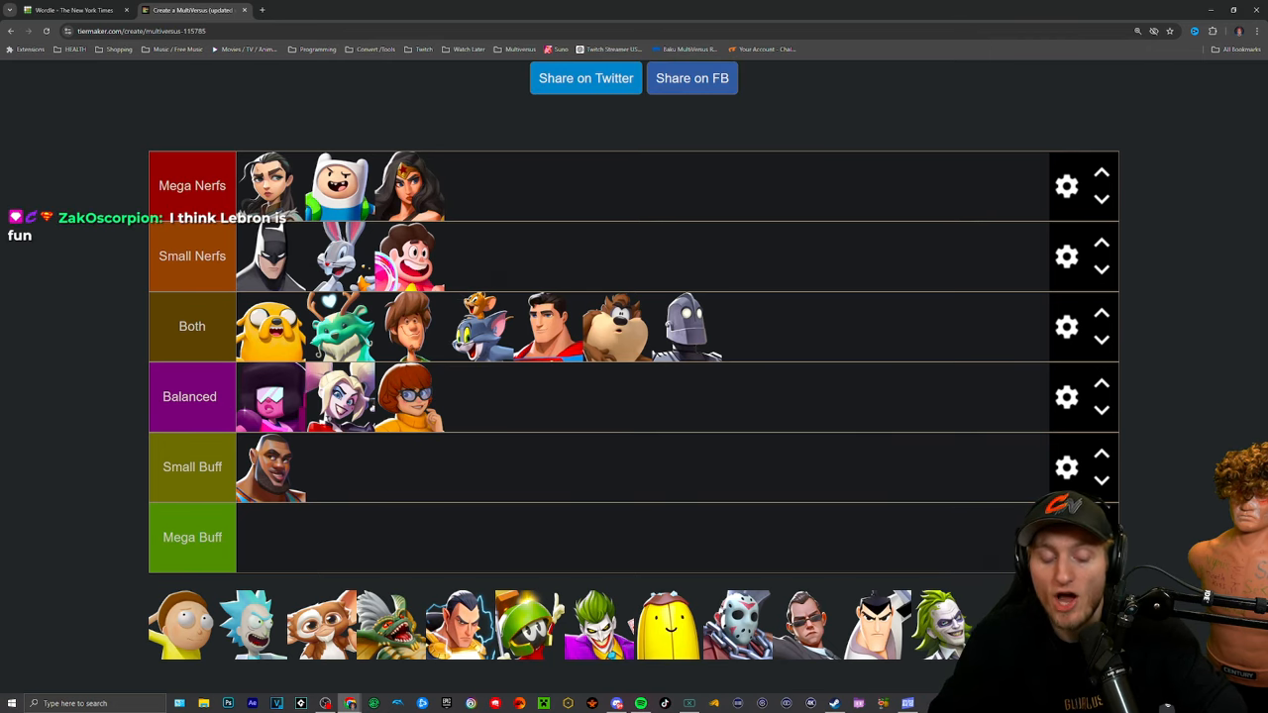
pyautogui.scroll(-3)
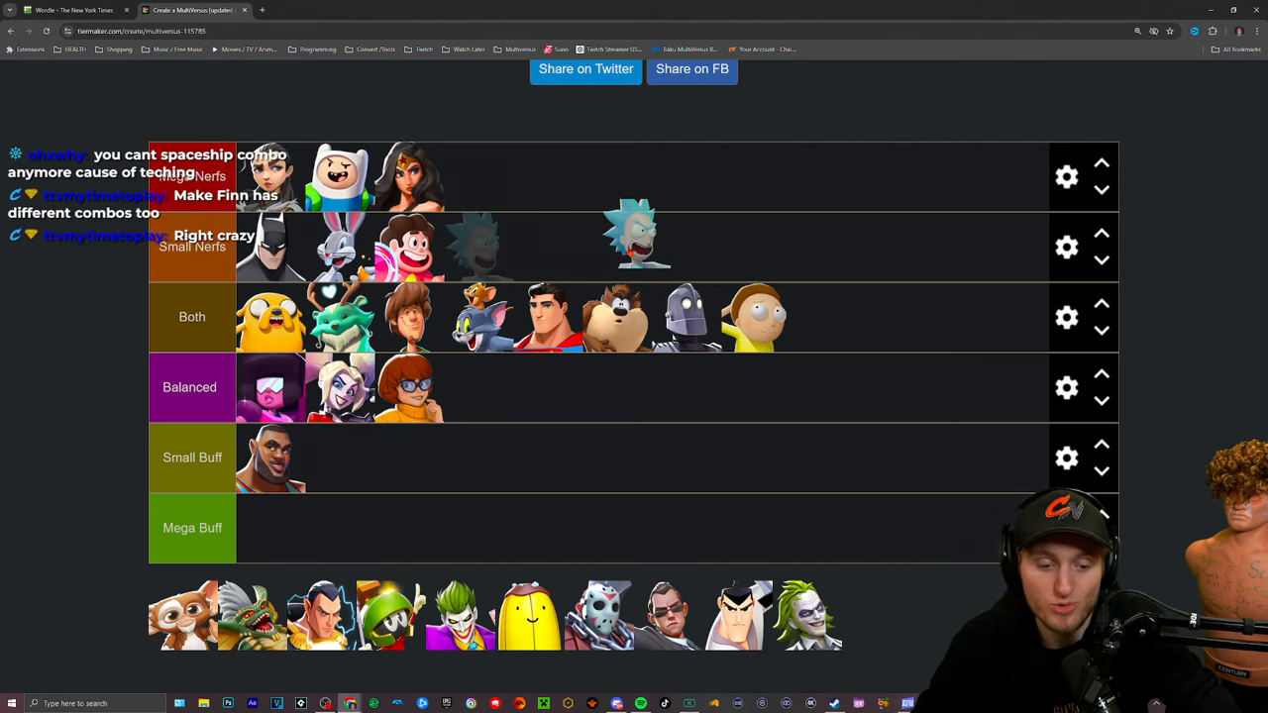
# Step: Place Rick in the Small Nerfs row
pyautogui.moveTo(634, 234); pyautogui.dragTo(485, 246)
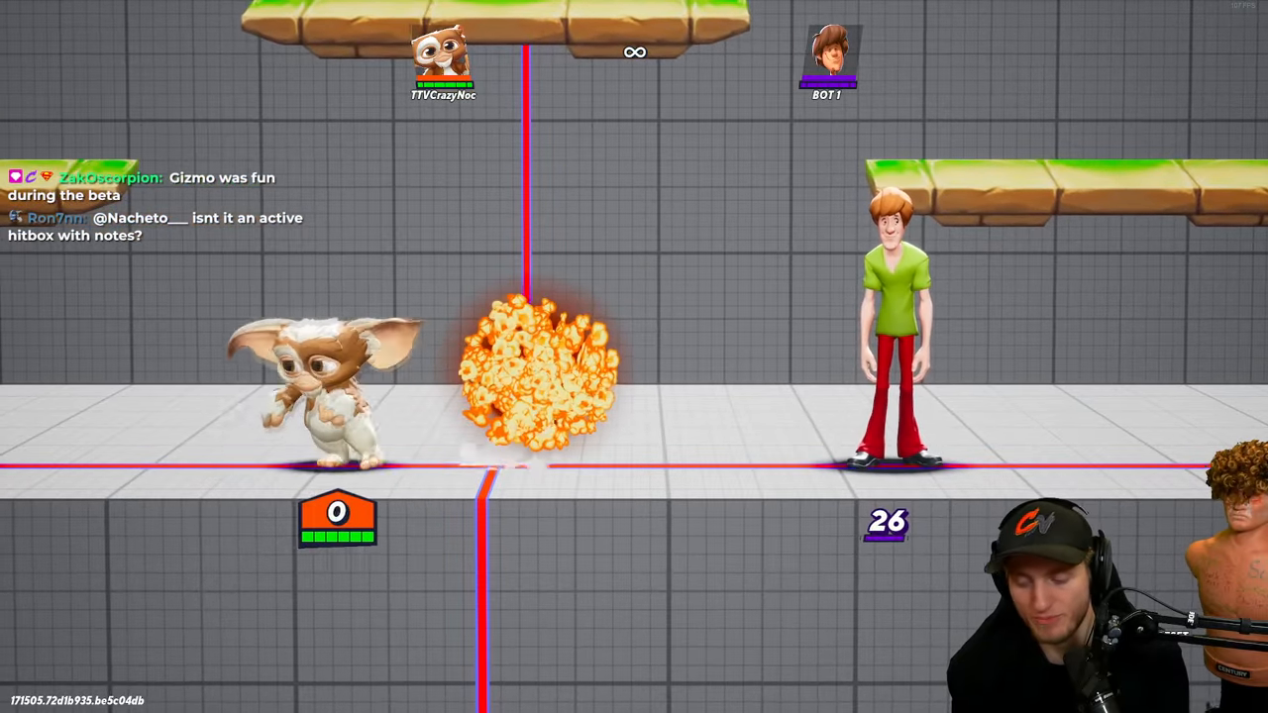
# Step: Pause the lab match and resume it as Regeneration Suit Superman against the Shaggy bot
pyautogui.click(12, 704)
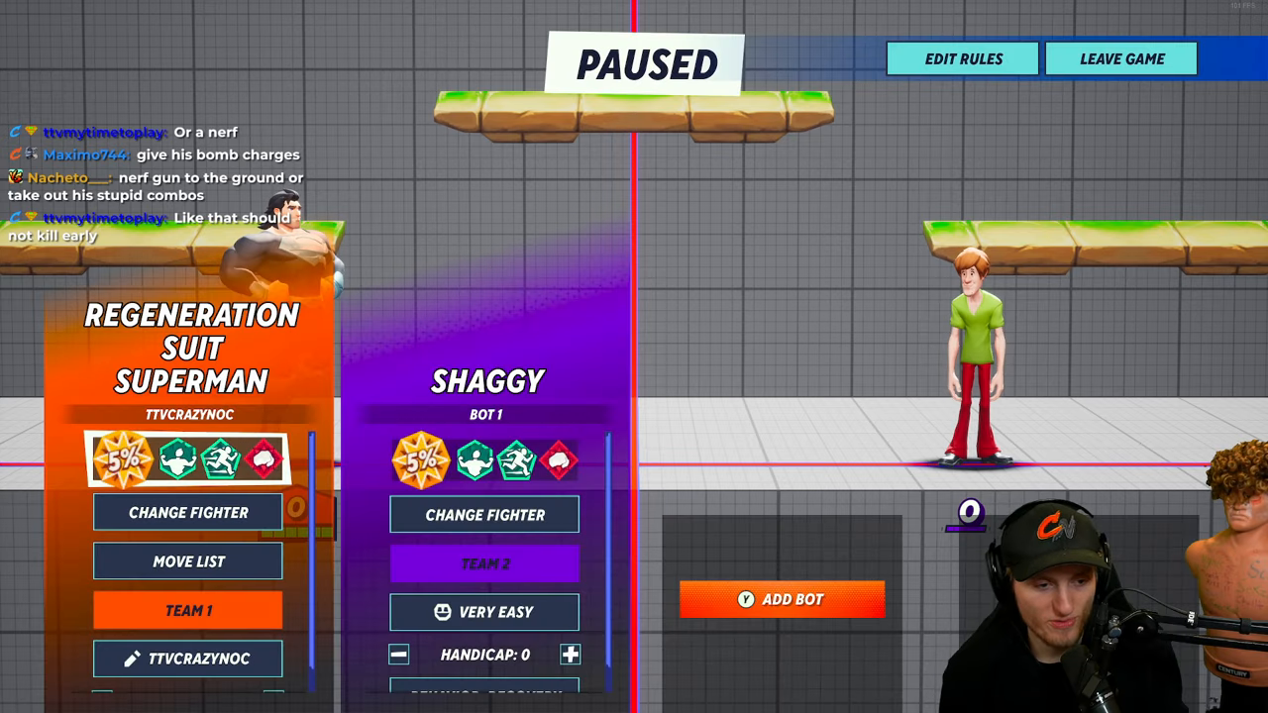
pyautogui.click(186, 511)
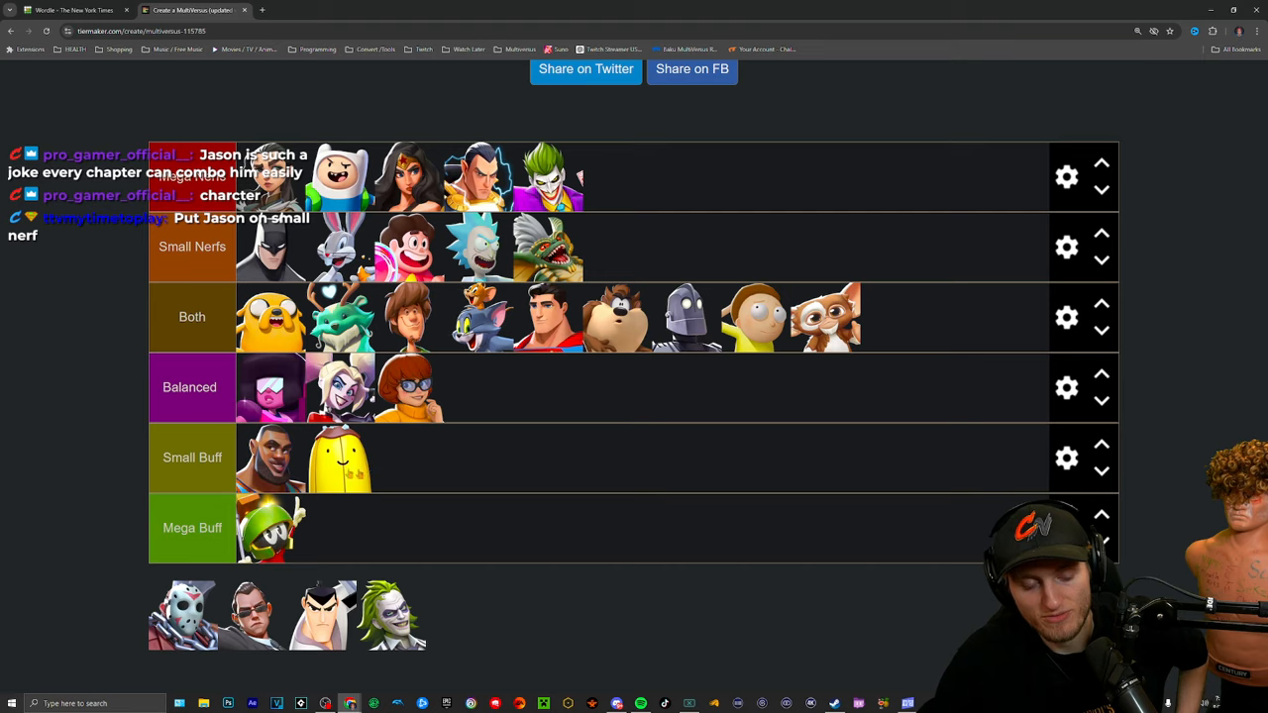
# Step: Put the hockey-masked Jason in the Balanced row
pyautogui.scroll(-3)
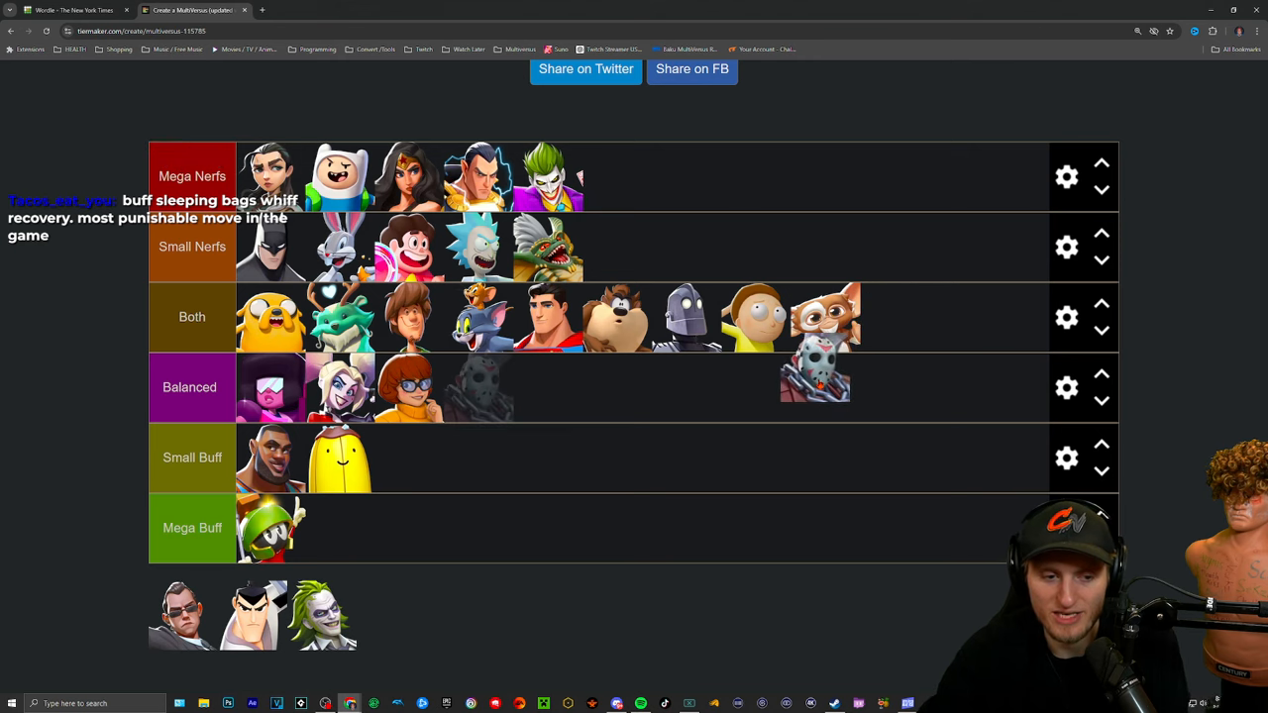
pyautogui.moveTo(815, 387); pyautogui.dragTo(479, 386)
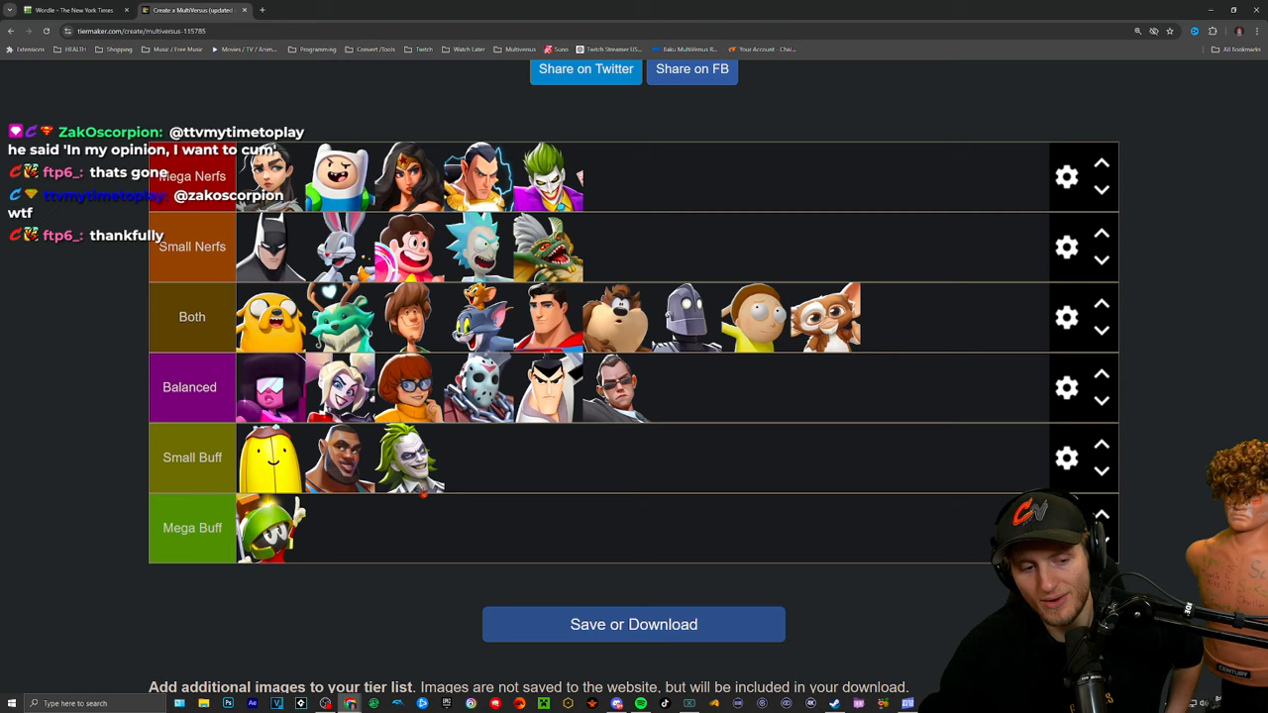
# Step: Move Beetlejuice from Small Buff up to the Balanced row
pyautogui.moveTo(408, 456); pyautogui.dragTo(634, 420)
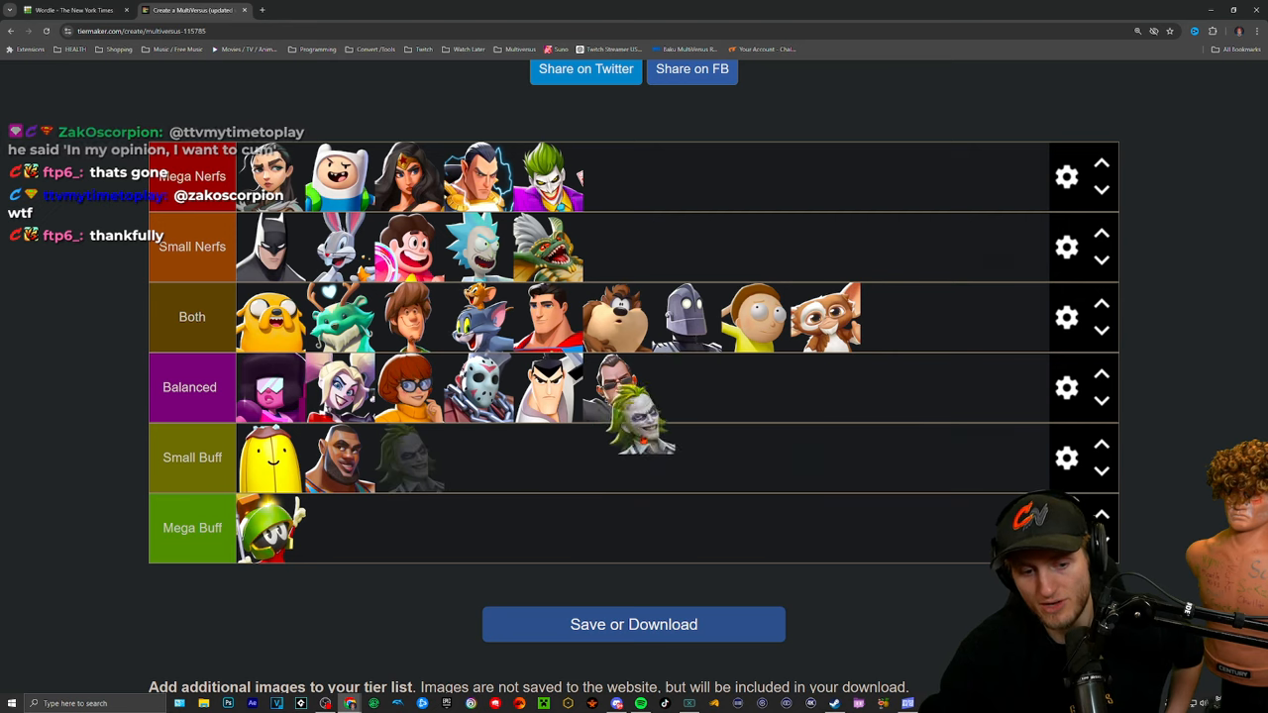